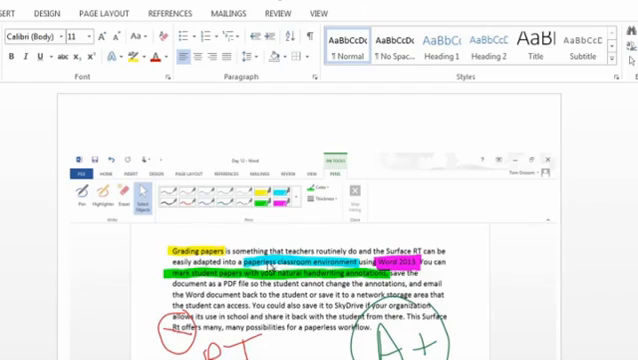
mouse_move(248, 180)
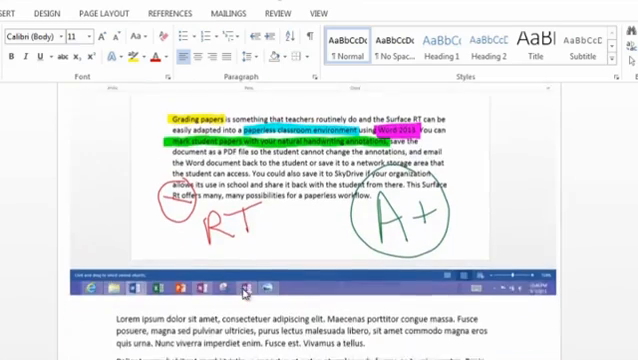
Step: Scroll down to the Lorem ipsum paragraphs and switch to the Review ribbon
scroll("down", 3)
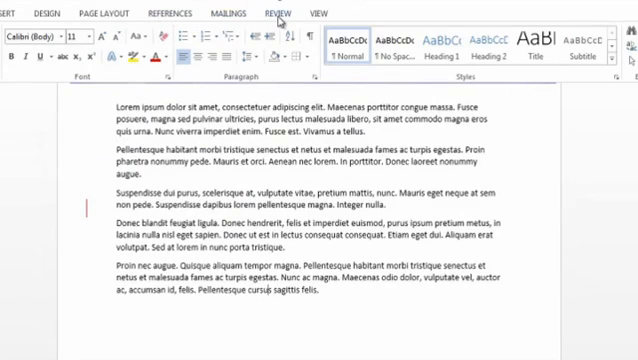
left_click(268, 14)
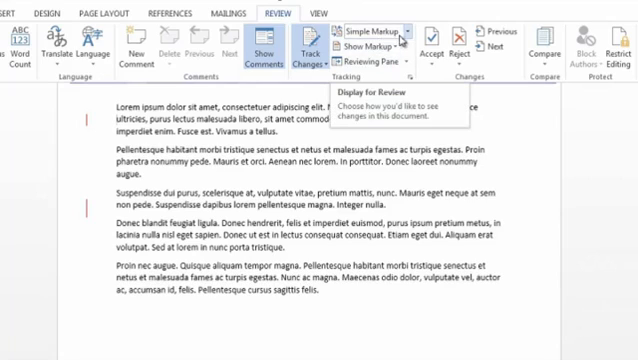
Step: Show the Display for Review choices: Simple Markup, All Markup, No Markup, Original
left_click(370, 36)
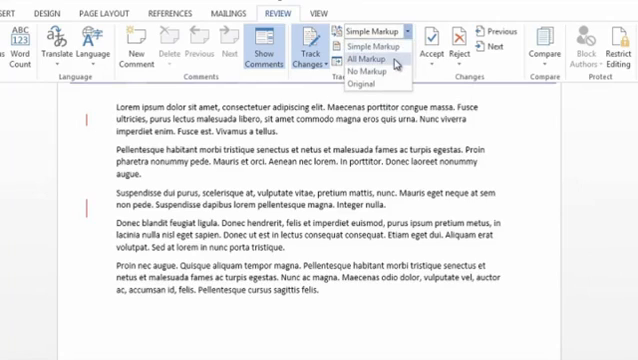